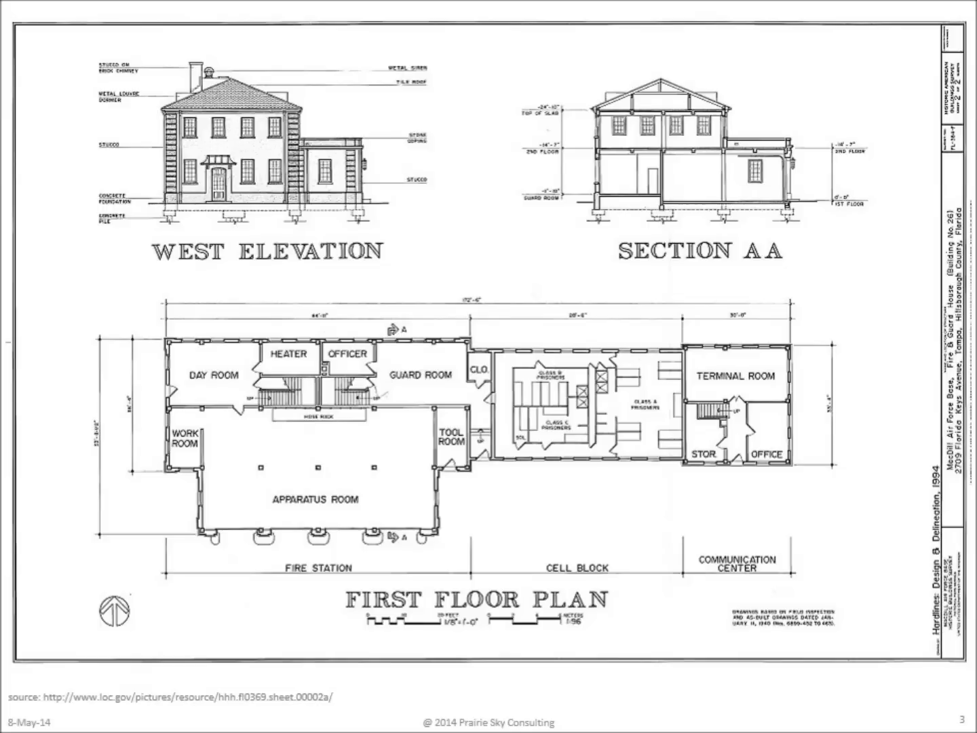
Step: Advance the slideshow from the building drawings to slide 4, the 3D house model
key("Right")
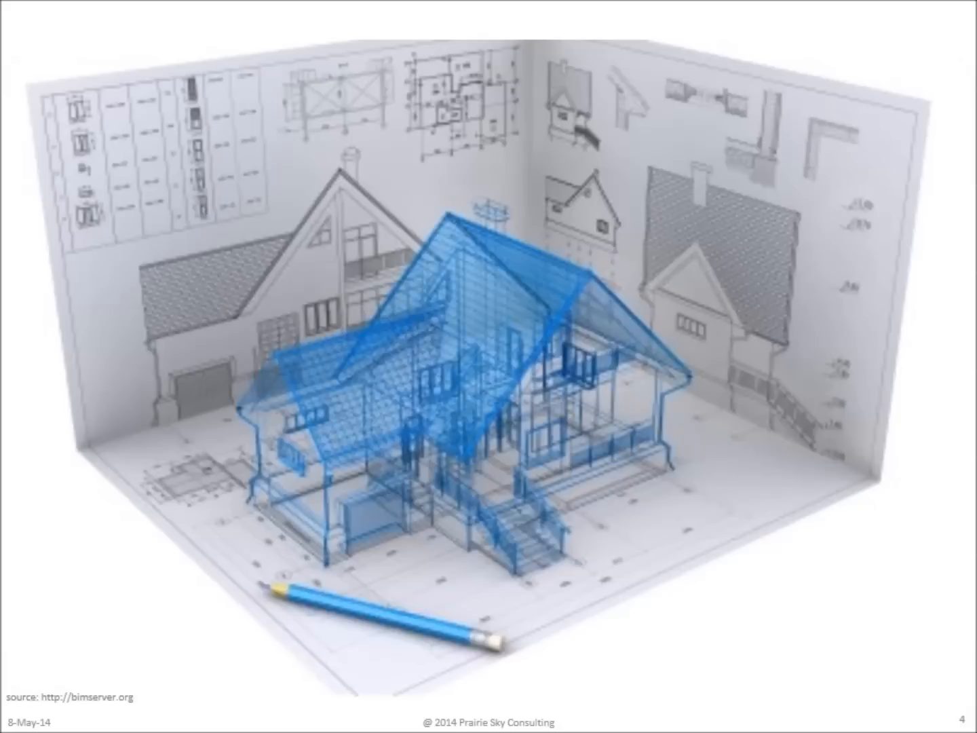
Step: Advance past the 3D house model through to slide 12, the stressed laptop user
key("Right")
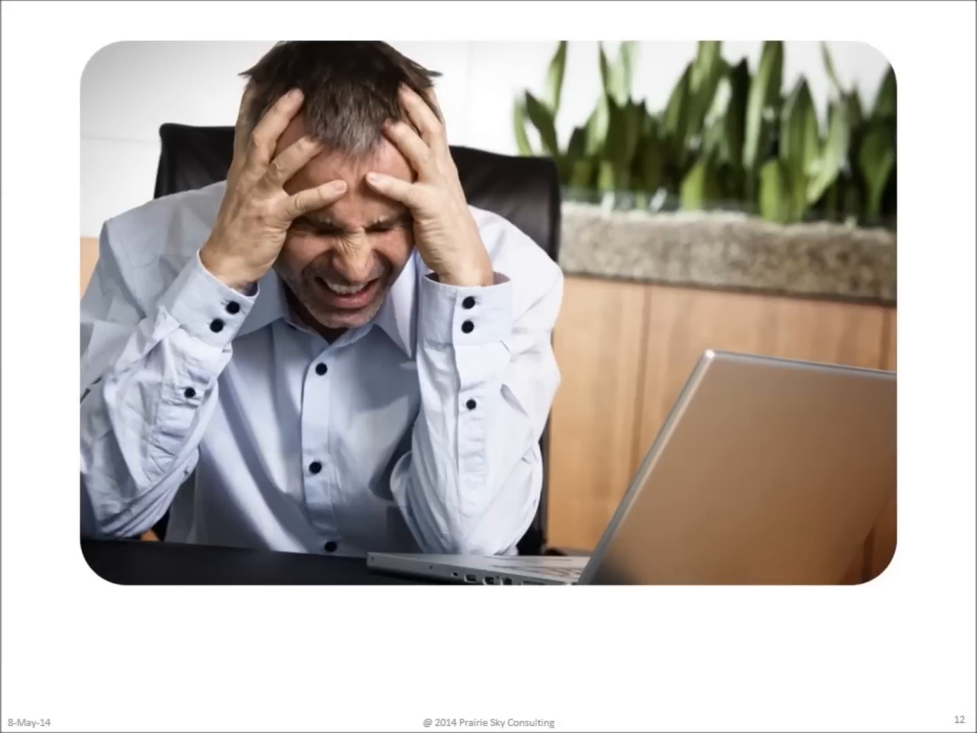
Step: Advance from the frustrated user to slide 15, the National BIM Standard diagram
key("Right")
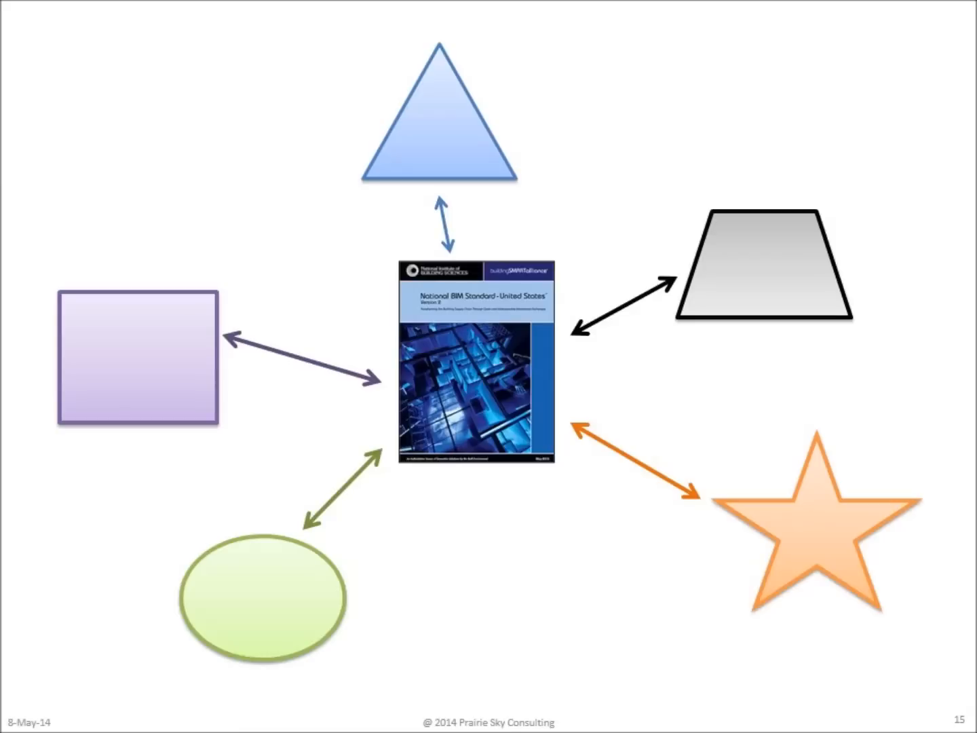
Step: Advance past the BIM standard diagram and key-handover photo to slide 19
key("Right")
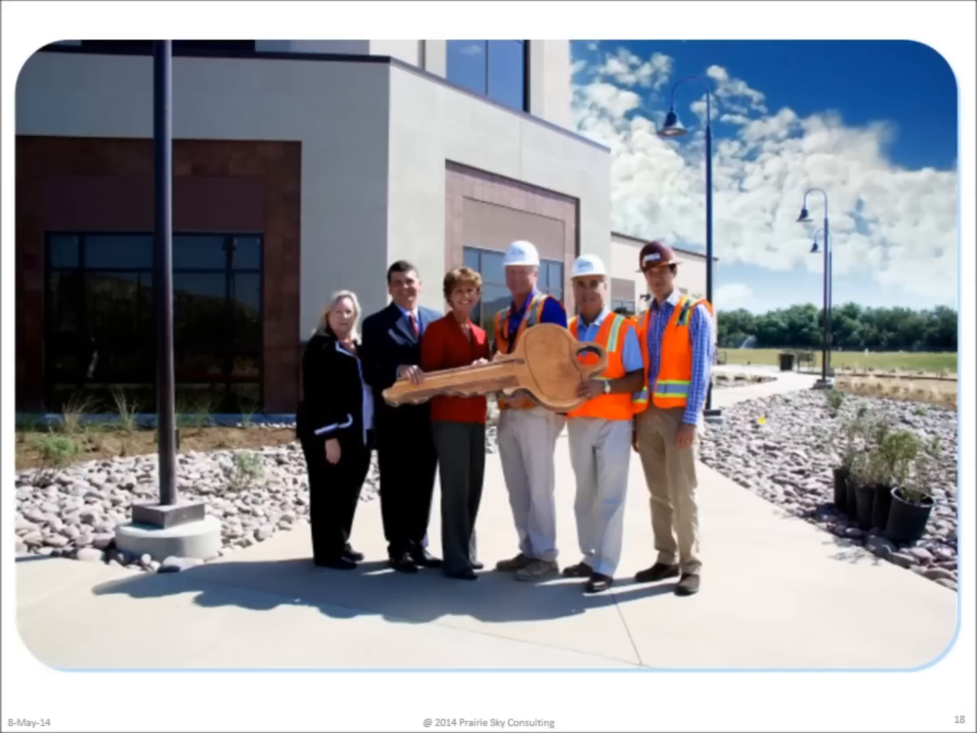
key("right")
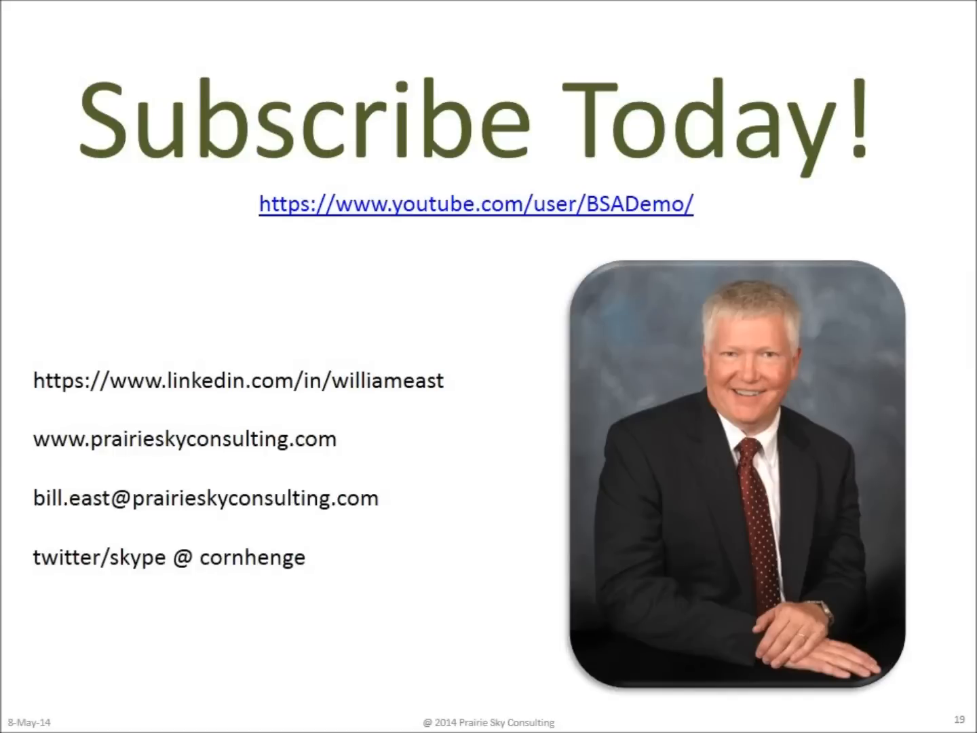